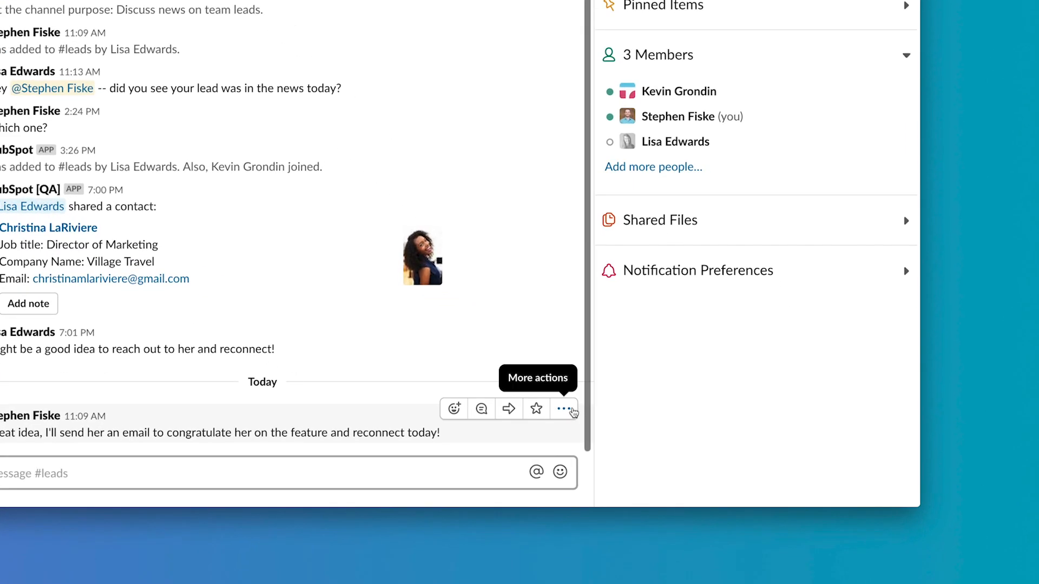
# Create a HubSpot task 'Congratulate & Reconnect with Christina' due 19/04/19 from the message and save it.
pyautogui.click(564, 408)
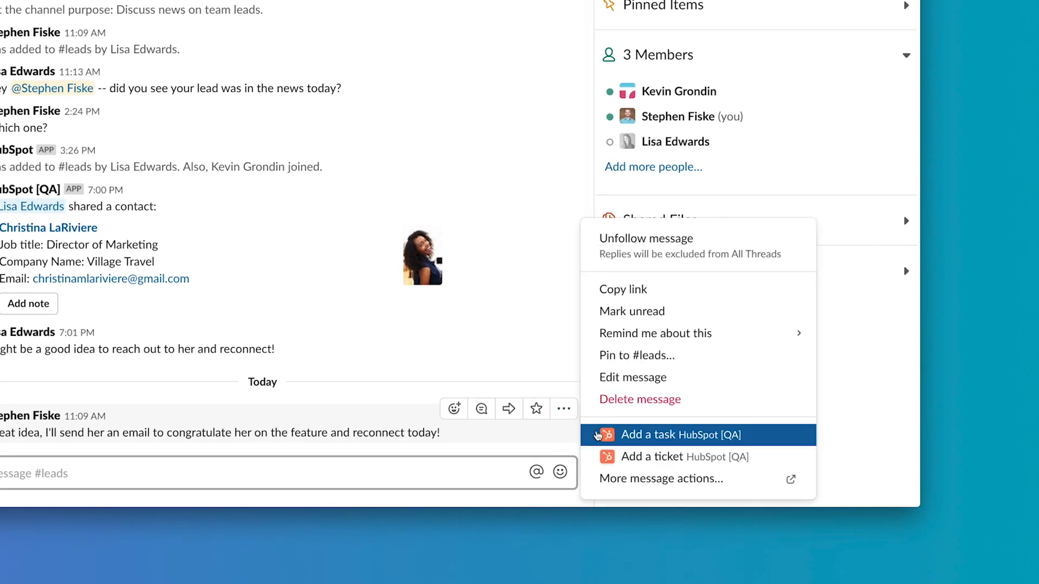
pyautogui.click(677, 435)
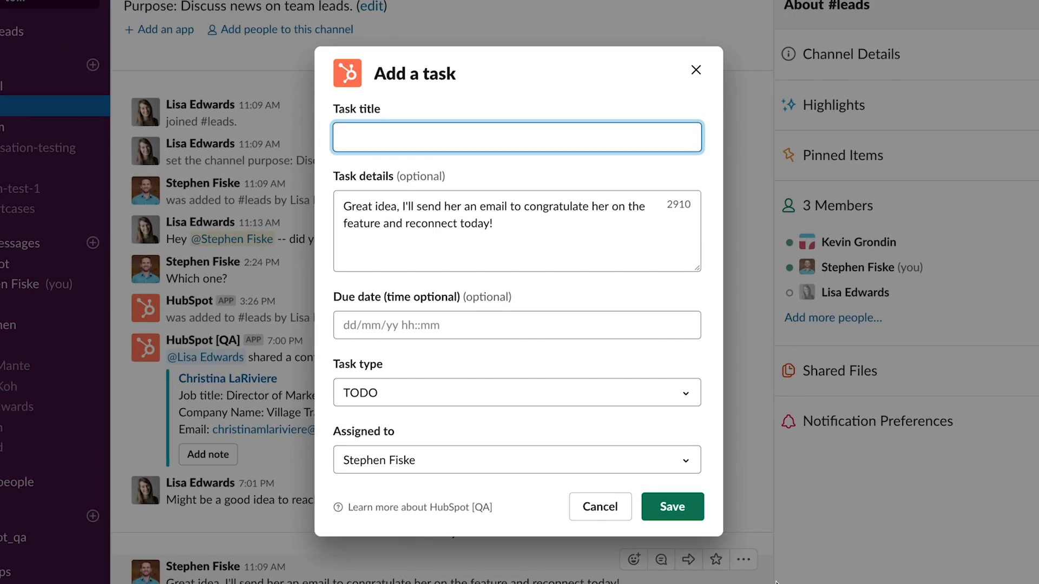
pyautogui.write('Congratulate & Reconnect wi')
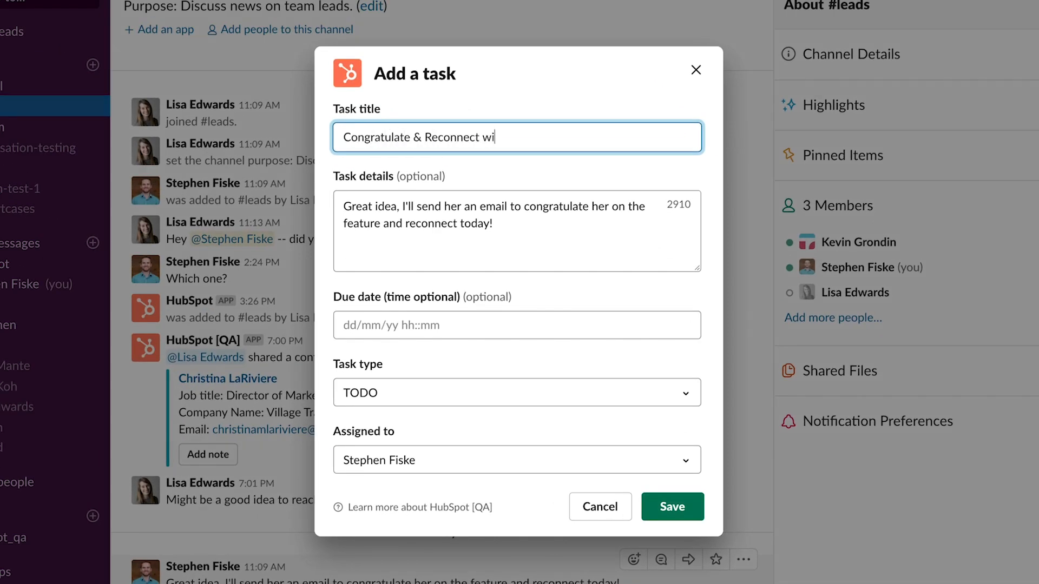
pyautogui.click(516, 325)
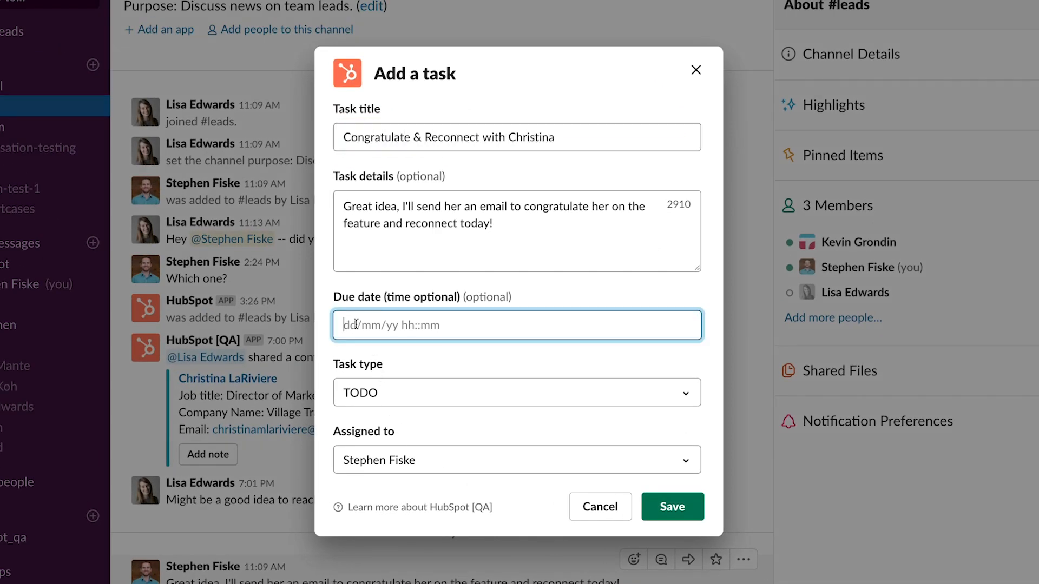
pyautogui.write('19/04/19')
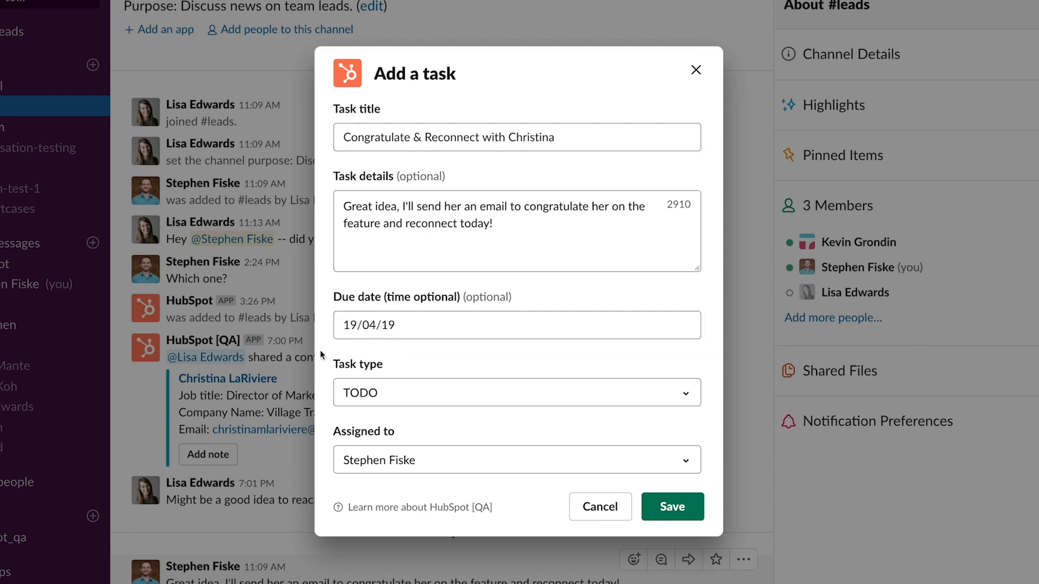
pyautogui.moveTo(467, 432)
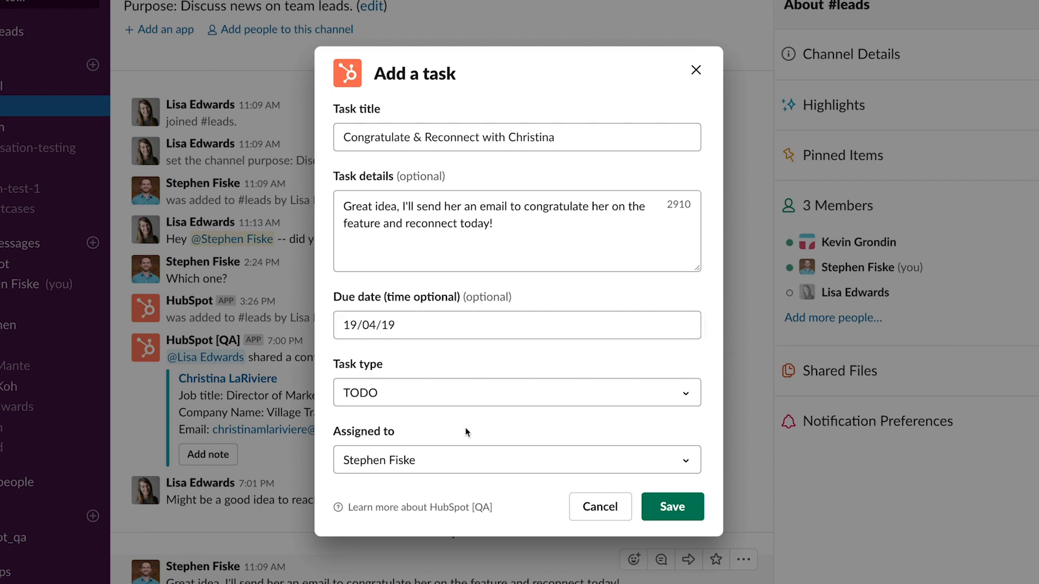
pyautogui.click(671, 506)
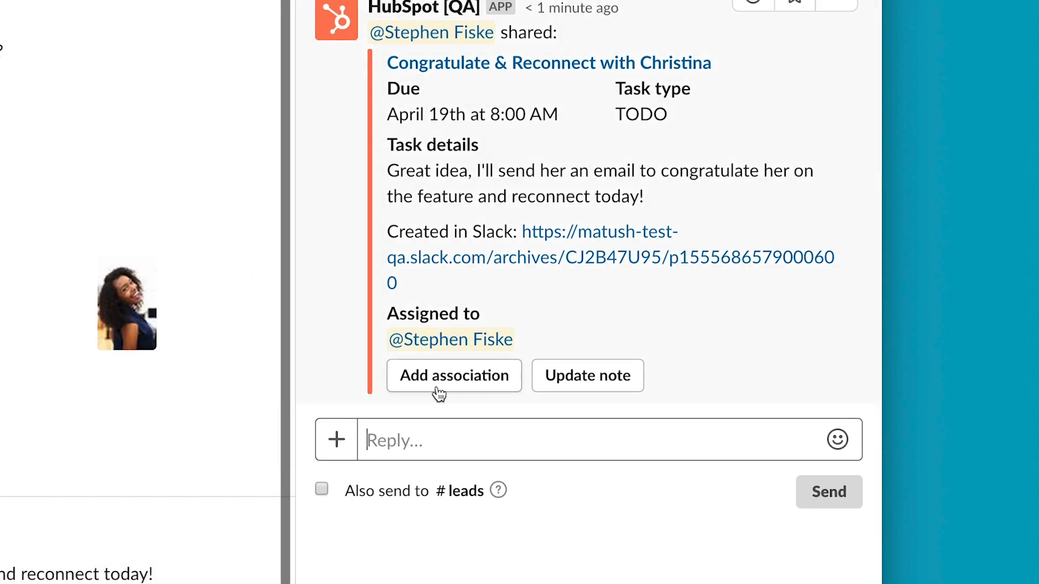
pyautogui.click(454, 375)
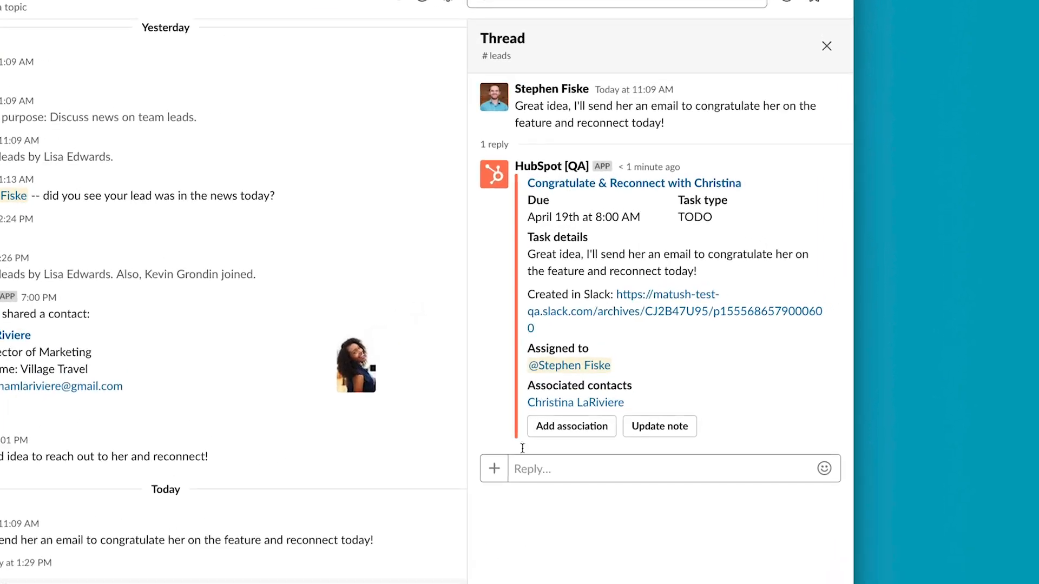
# Open the Christina task's details panel in HubSpot and review its due date, notes and assignee.
pyautogui.click(633, 183)
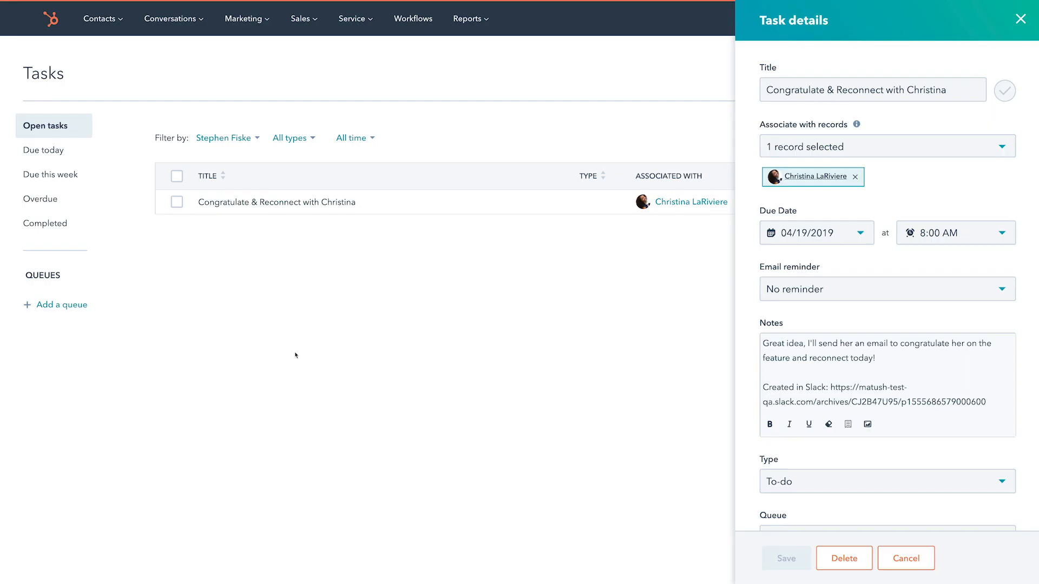
pyautogui.moveTo(436, 358)
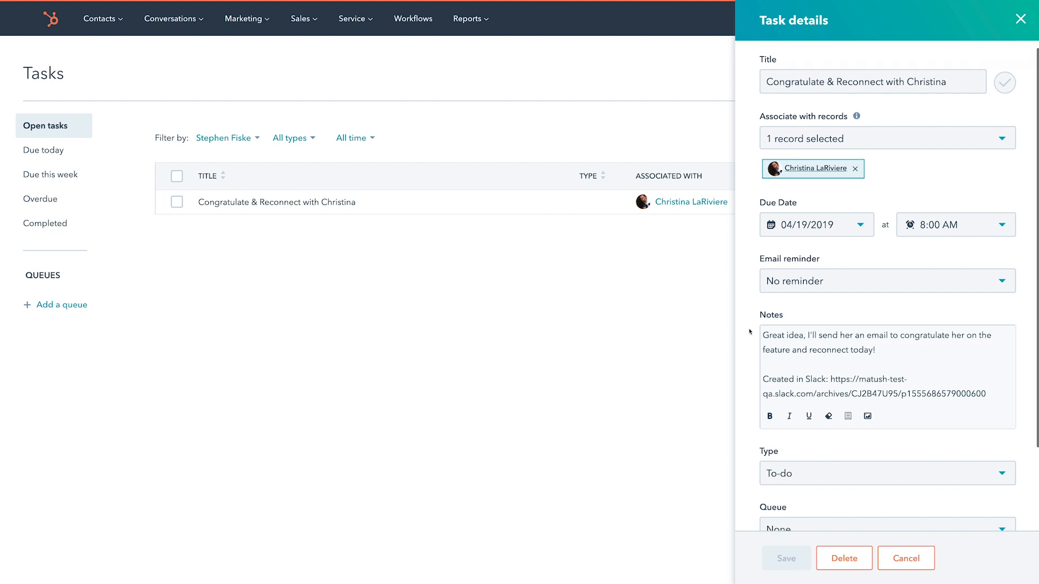
pyautogui.scroll(-3)
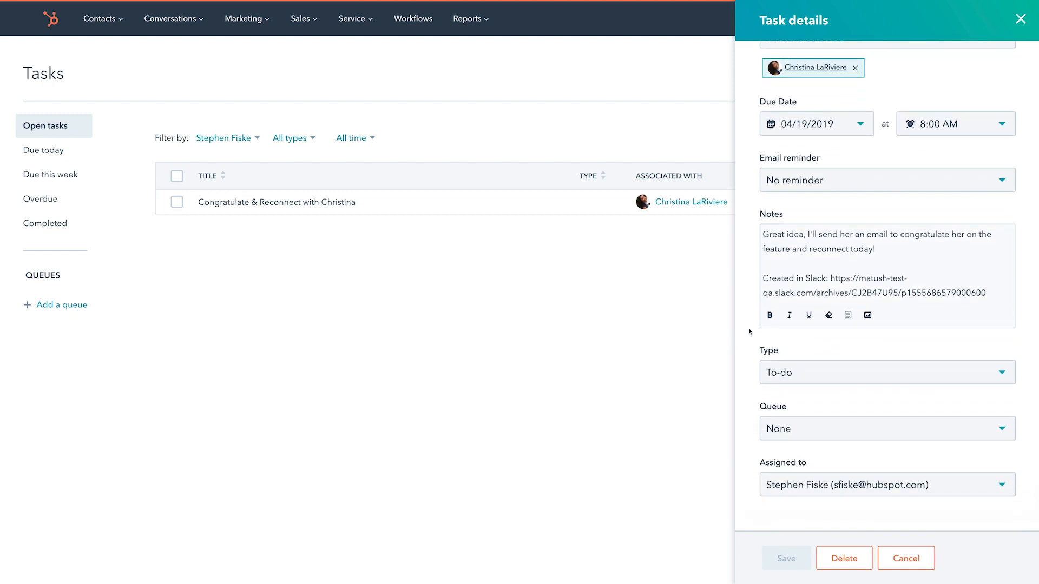
pyautogui.scroll(3)
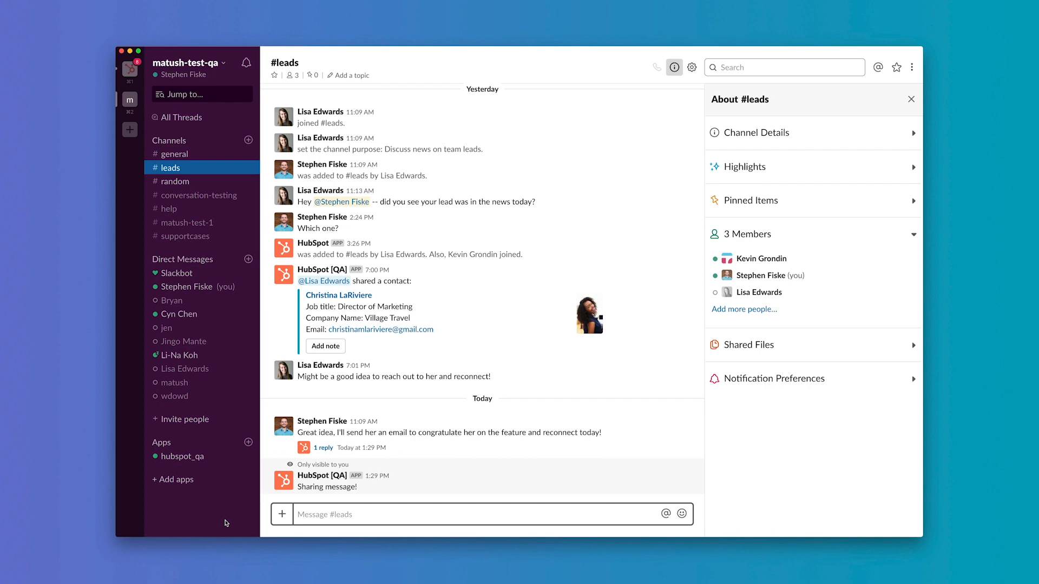
# Run /hs-search-ticket to find the Forgot Password ticket and post it to the channel.
pyautogui.write('/hs-search-t')
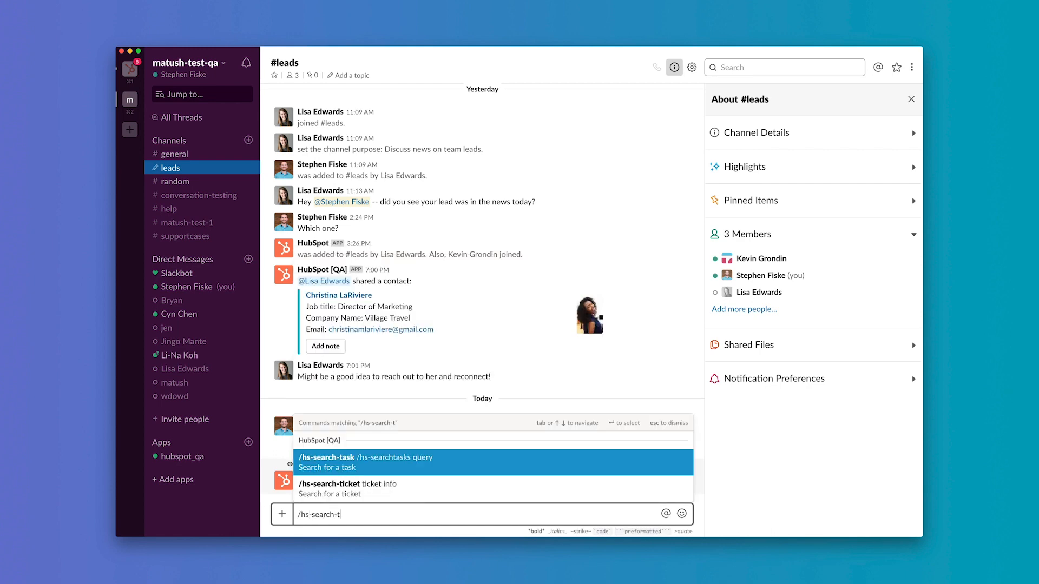
pyautogui.press('Return')
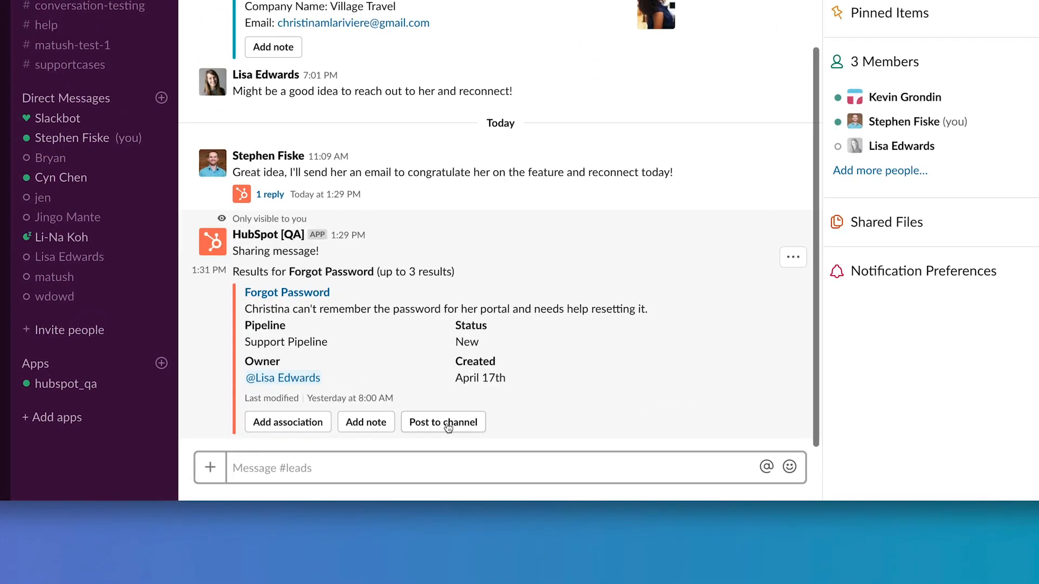
pyautogui.click(444, 422)
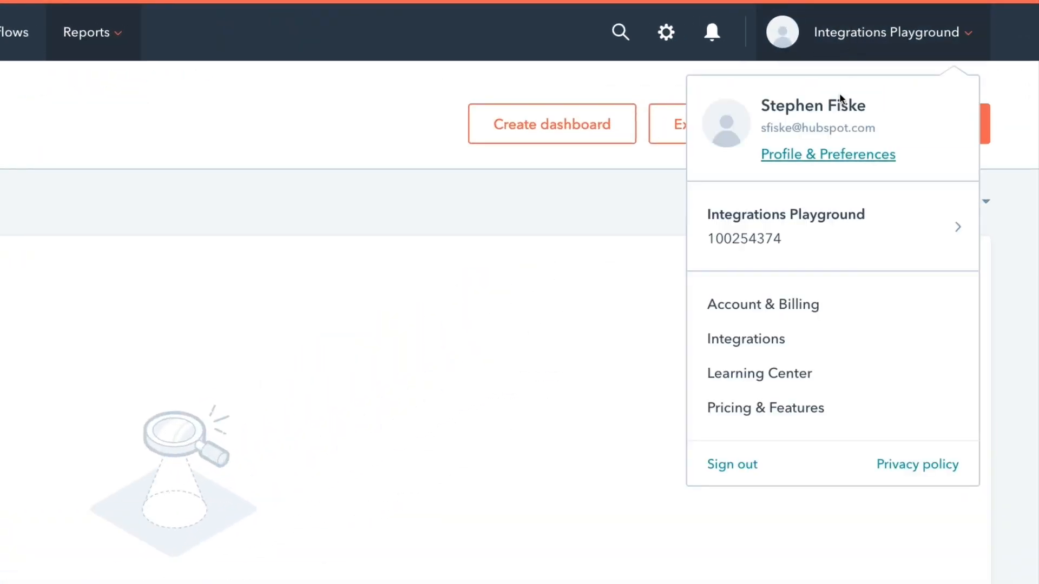
# Review HubSpot notification preferences, checking the Slack column across notification categories.
pyautogui.click(827, 153)
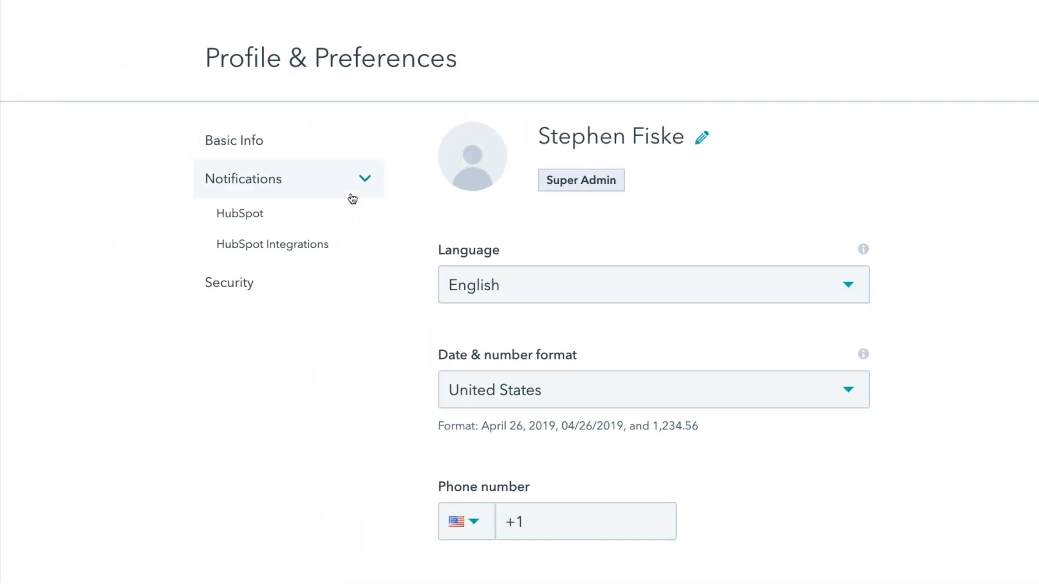
pyautogui.click(272, 244)
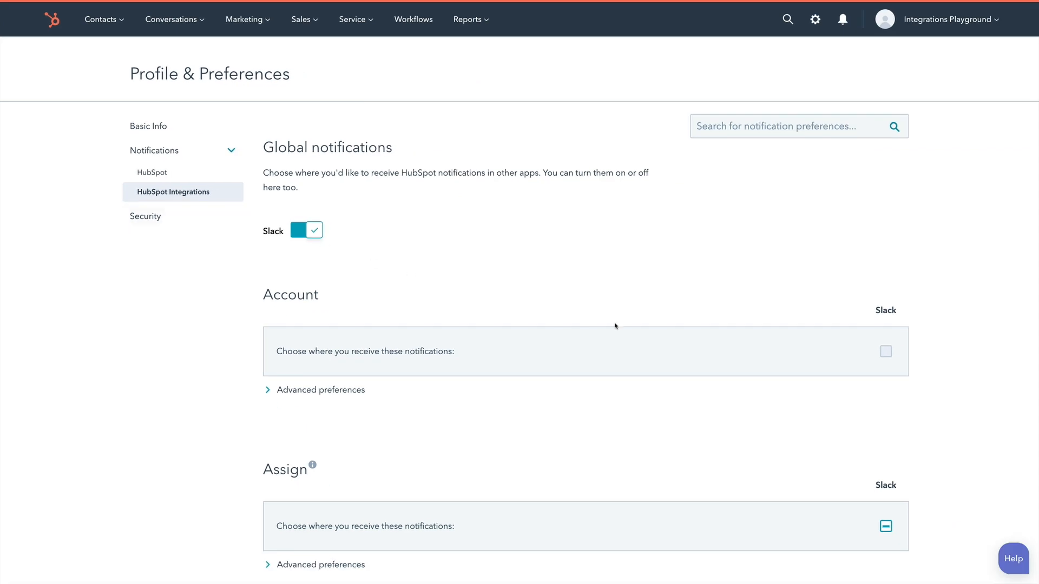
pyautogui.scroll(-3)
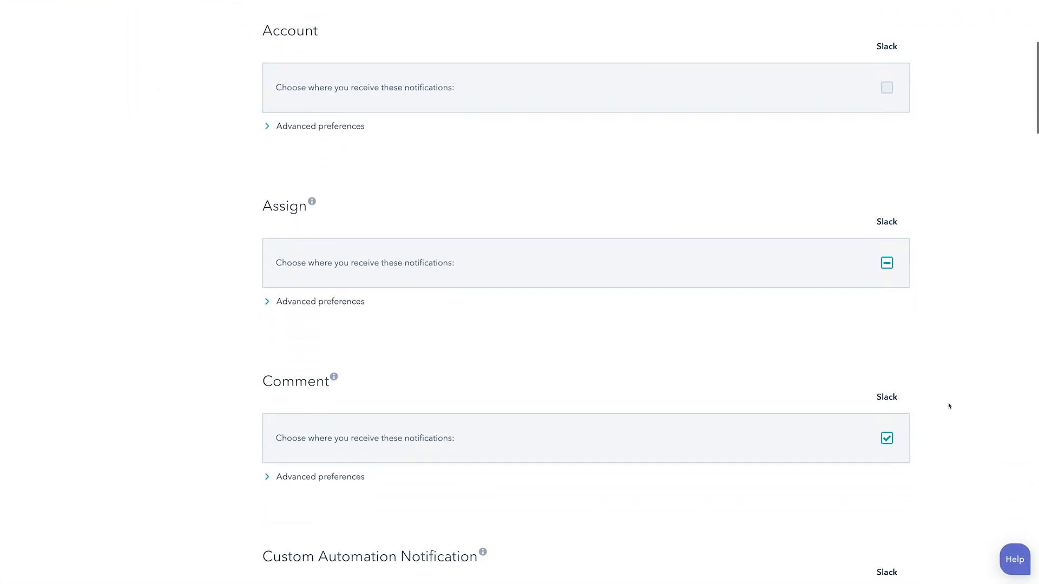
pyautogui.scroll(-3)
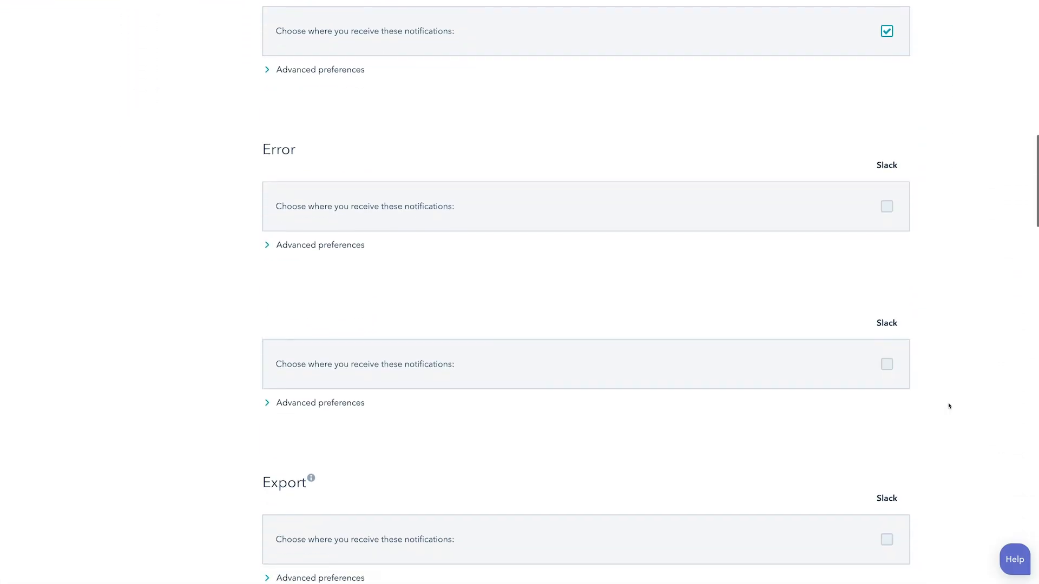
pyautogui.scroll(3)
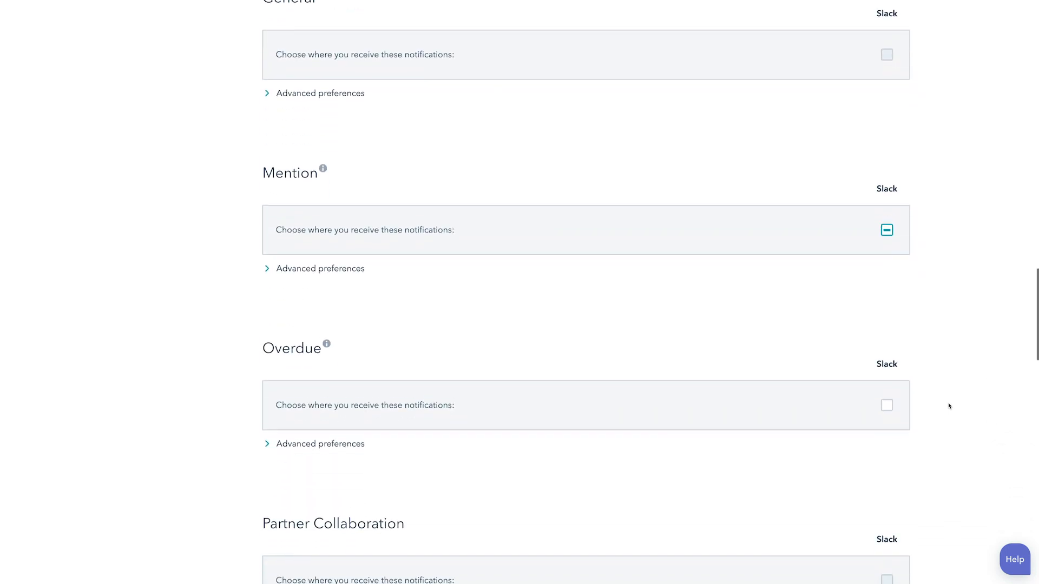
pyautogui.scroll(-3)
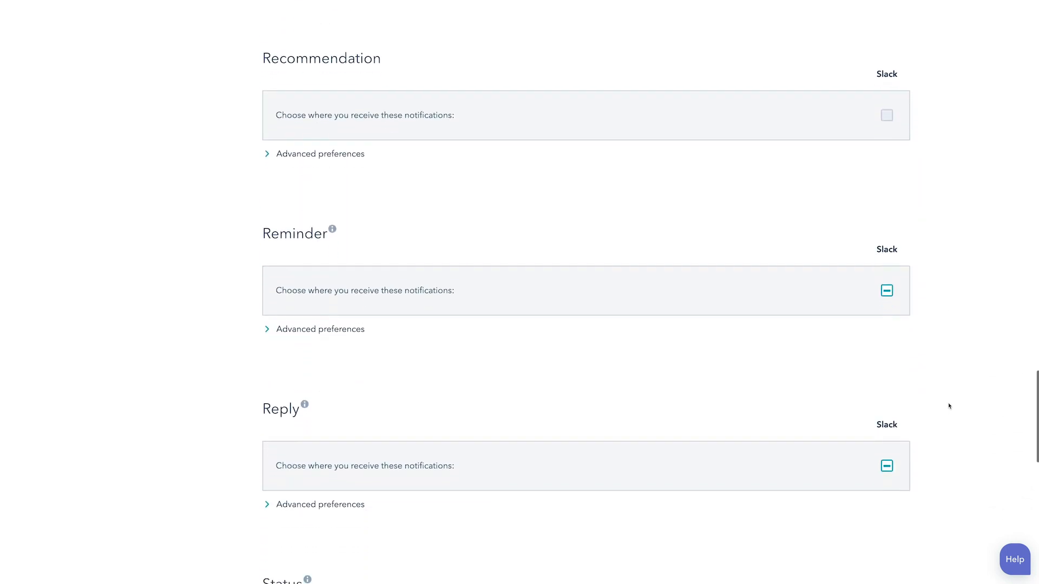
pyautogui.scroll(-3)
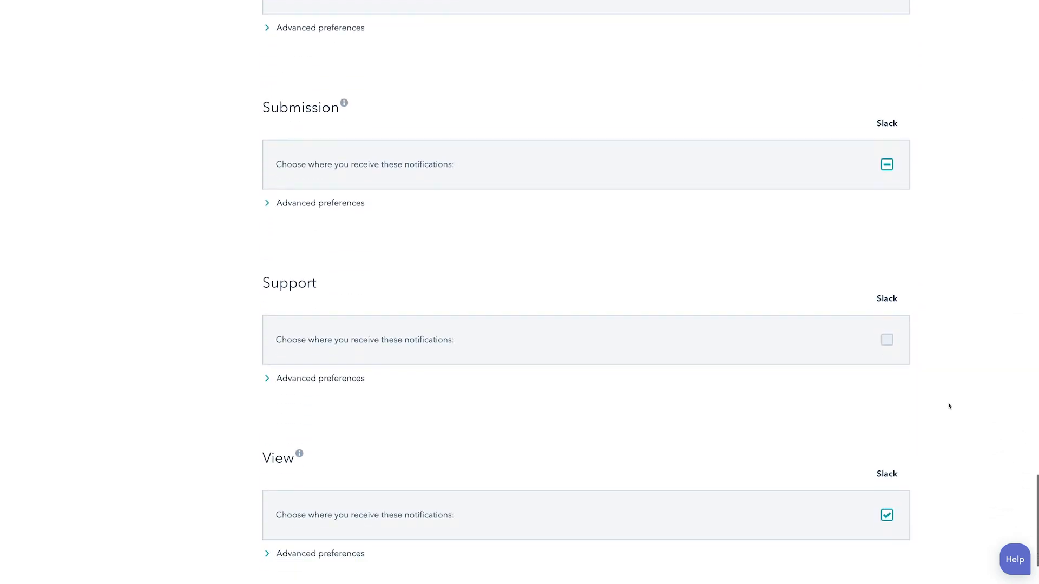
pyautogui.scroll(-3)
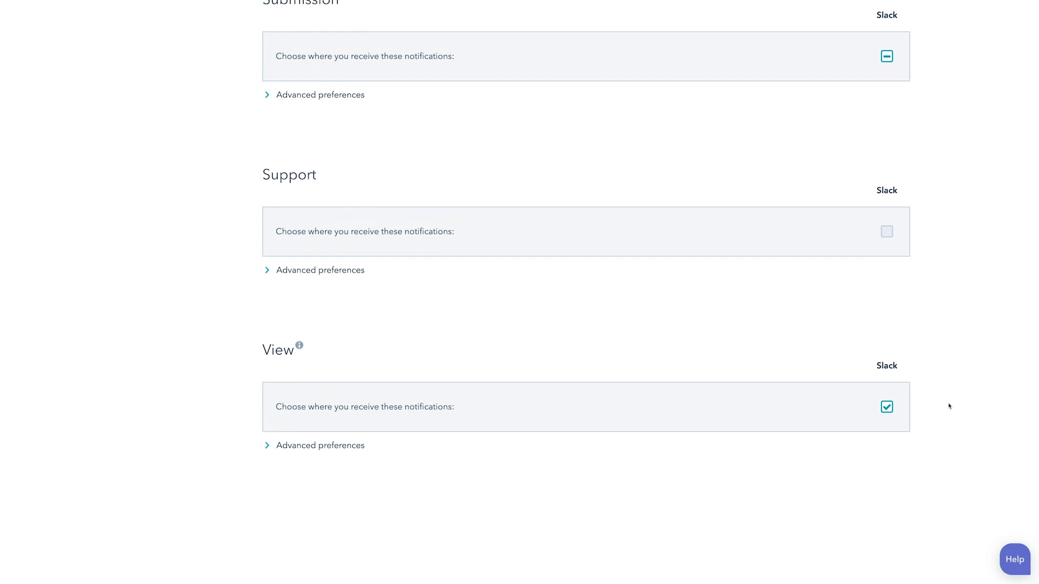
pyautogui.moveTo(350, 469)
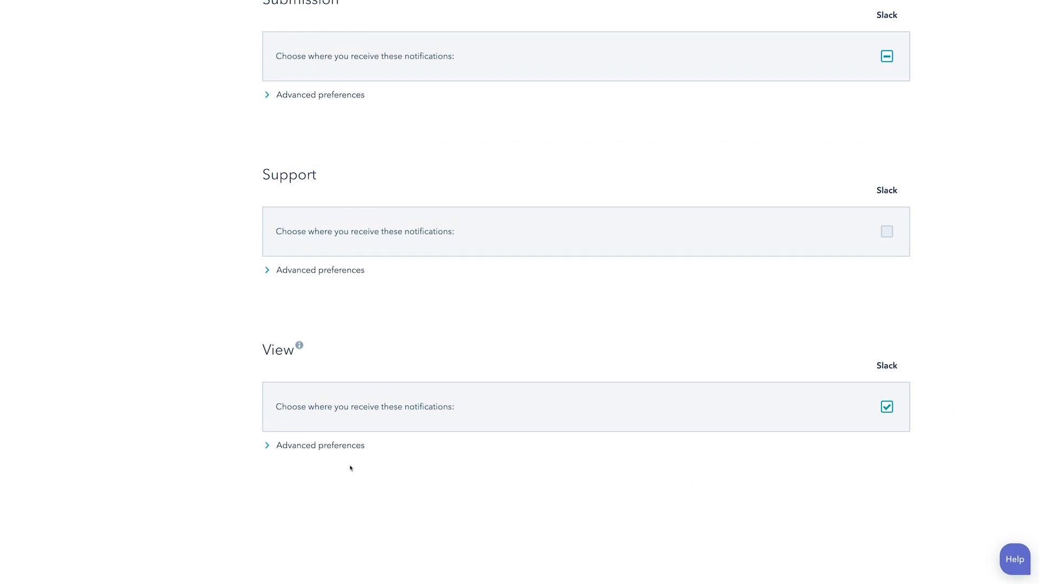
pyautogui.click(319, 445)
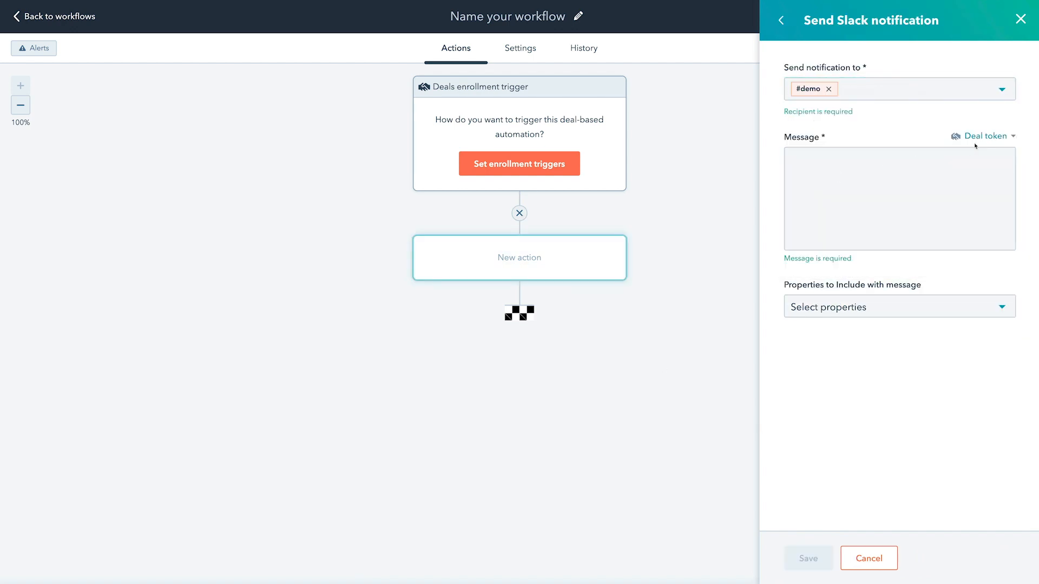
# Compose the deal-owner 'closed a deal!' Slack message including Amount, Product Type and Subscription Type.
pyautogui.write('deal owner closed a deal!')
pyautogui.write('amoun')
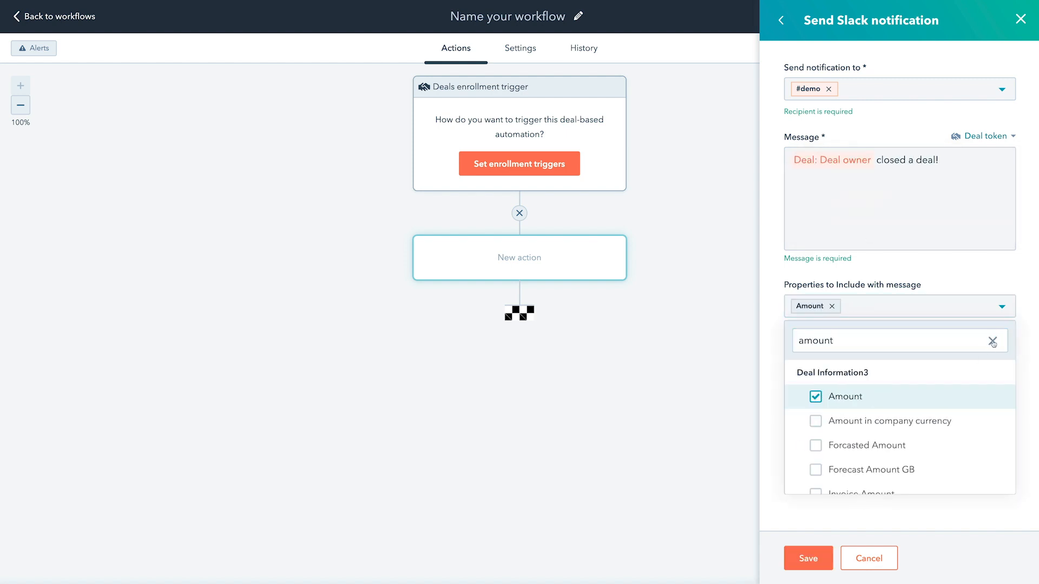
pyautogui.write('type')
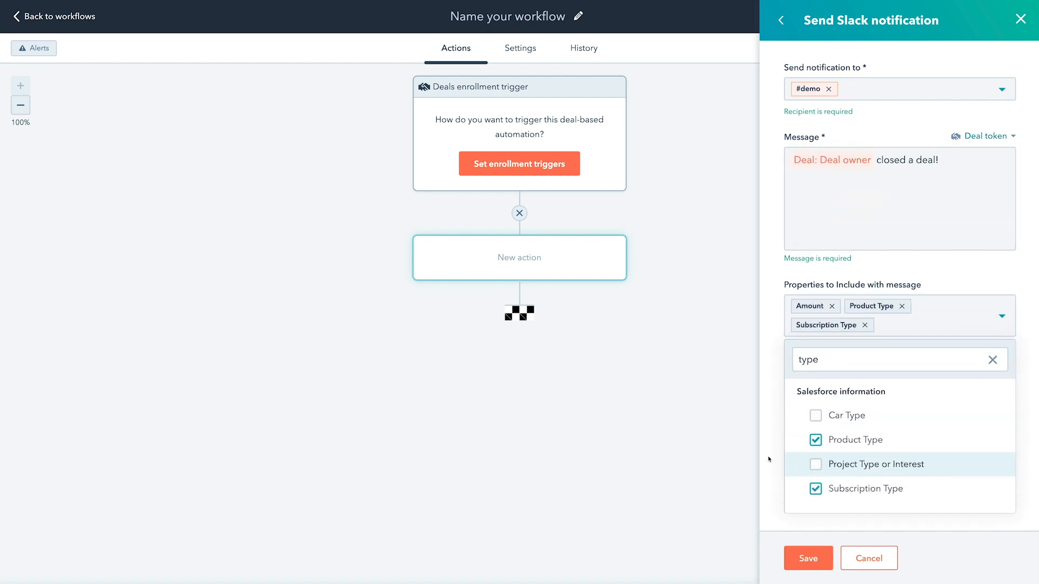
pyautogui.click(808, 558)
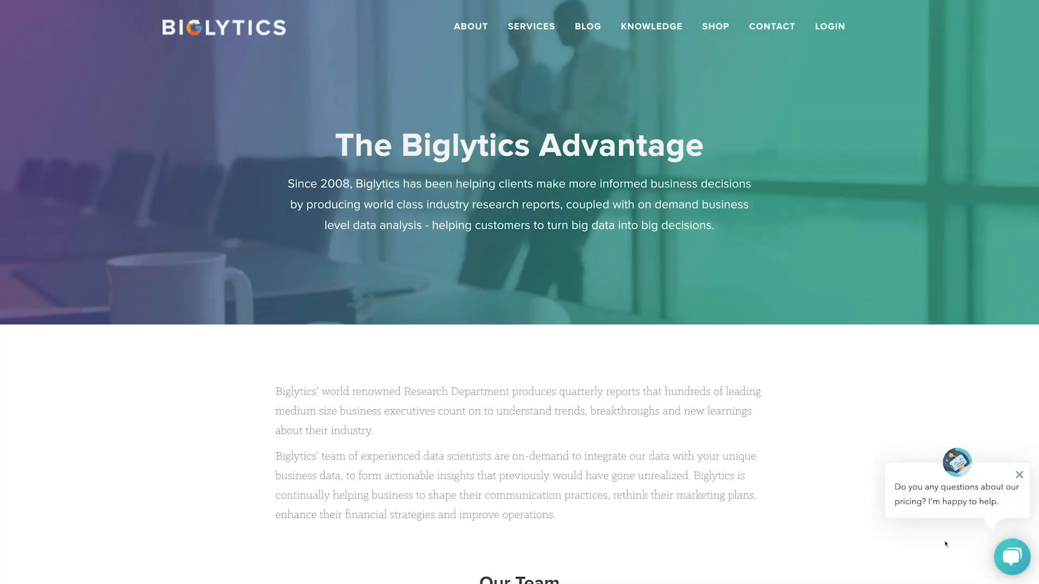
# Start a HubBot chat on the Biglytics site and answer the company size question with 1000+.
pyautogui.click(1012, 556)
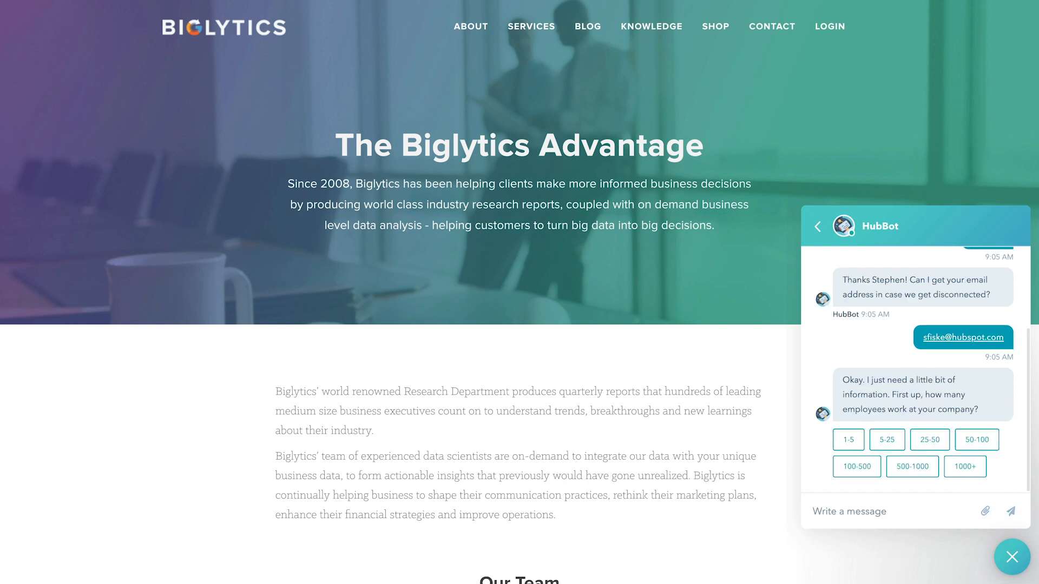
pyautogui.click(964, 467)
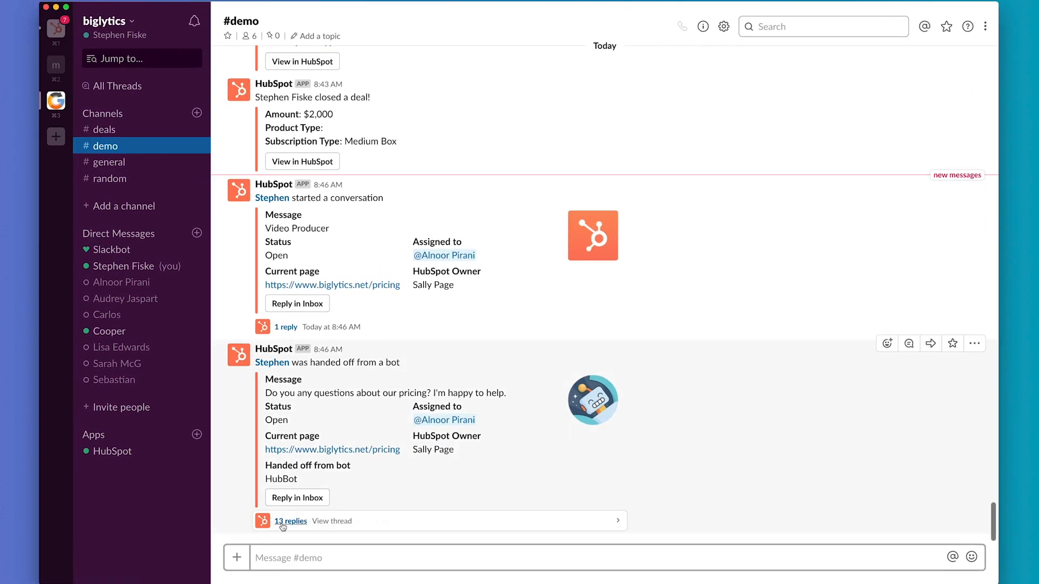
# Read the 13-reply thread with the full HubBot transcript on the bot hand-off message in #demo.
pyautogui.click(290, 521)
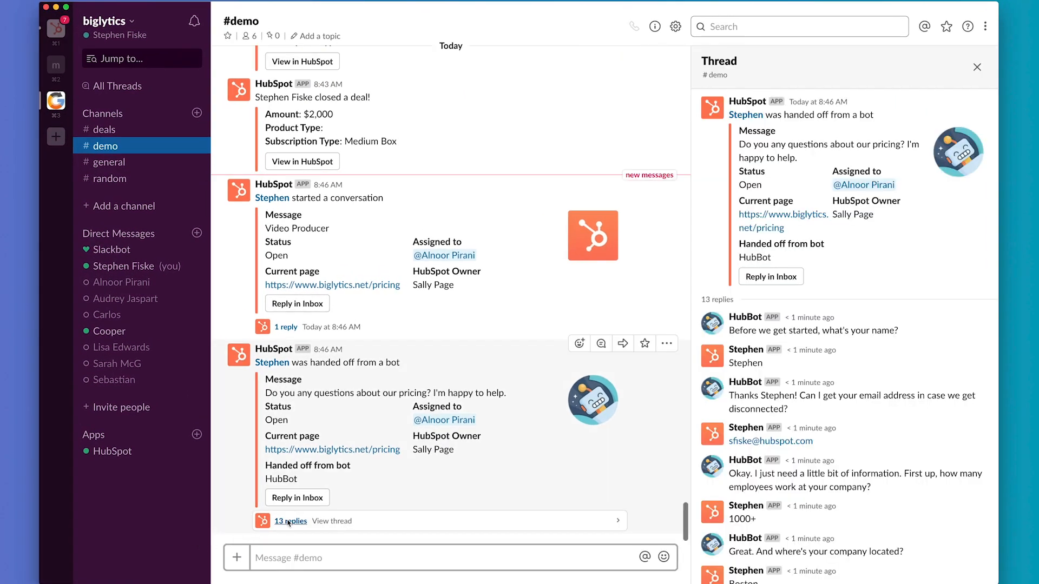
pyautogui.scroll(-3)
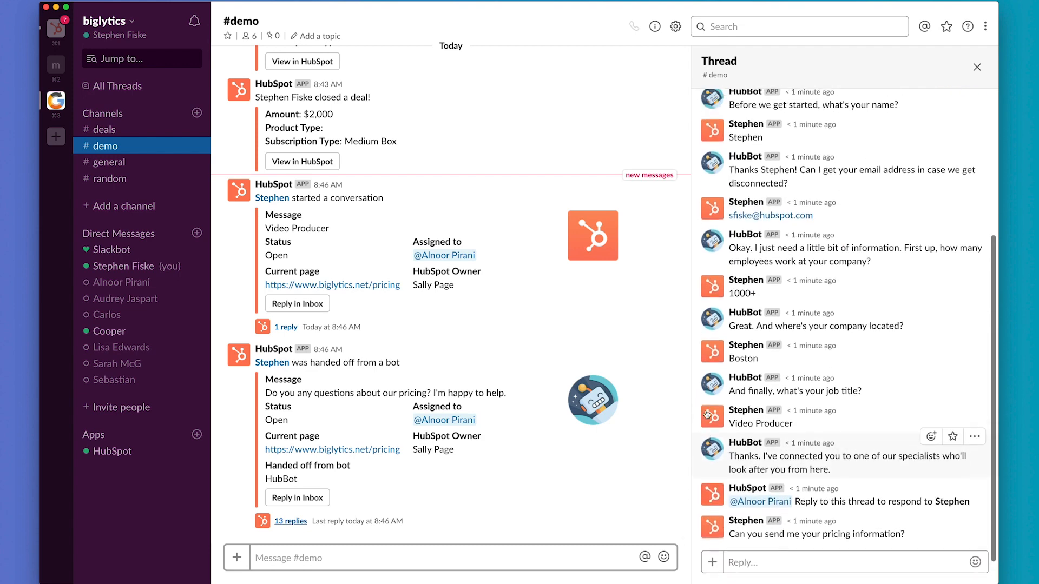
pyautogui.click(290, 520)
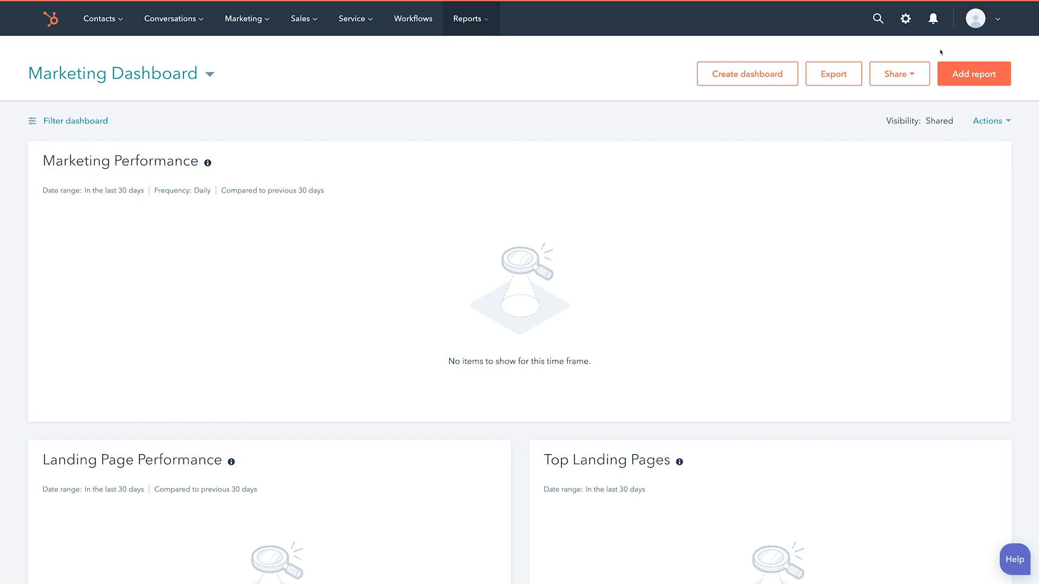
# Go to Integrations from the account menu and browse the app marketplace for Slack.
pyautogui.click(981, 18)
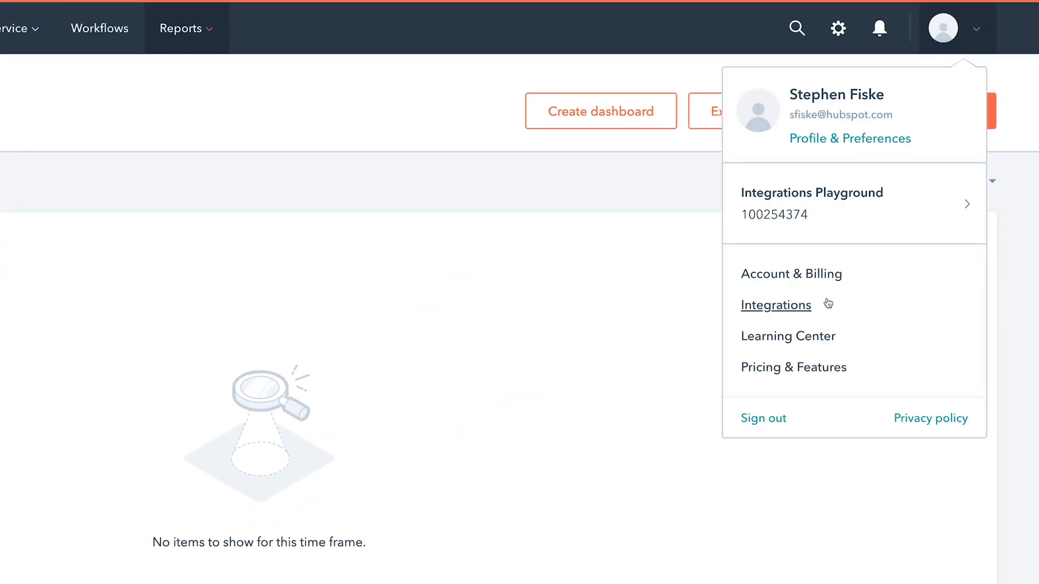
pyautogui.click(776, 305)
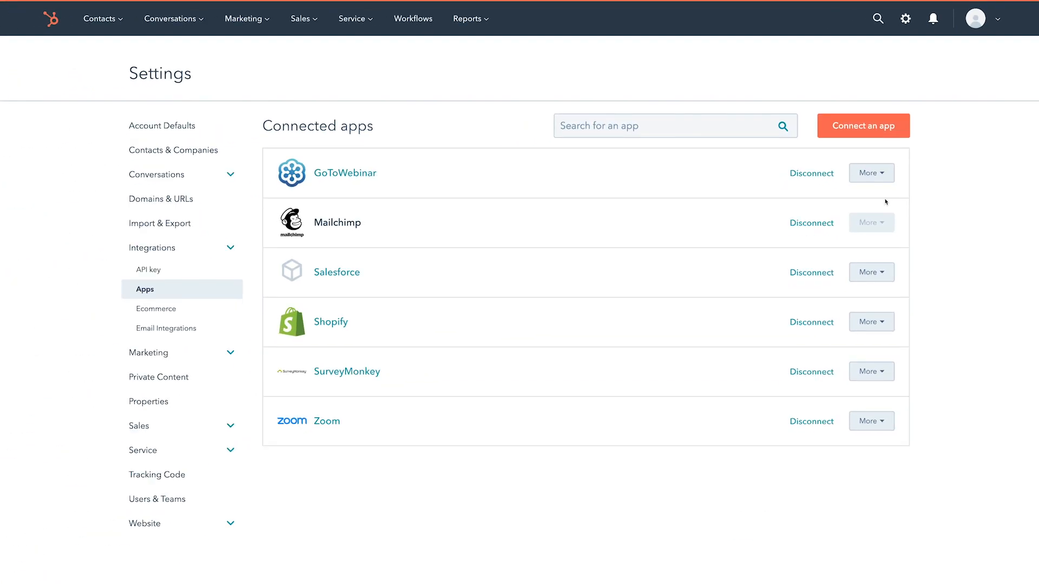
pyautogui.click(862, 125)
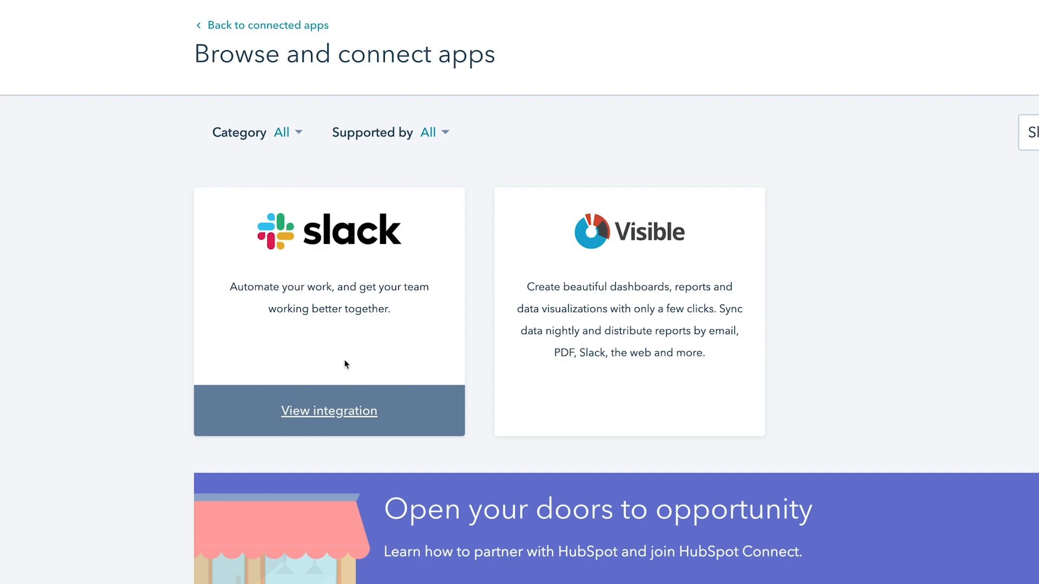
# Connect the Slack integration and authorize HubSpot's workspace permissions.
pyautogui.click(329, 410)
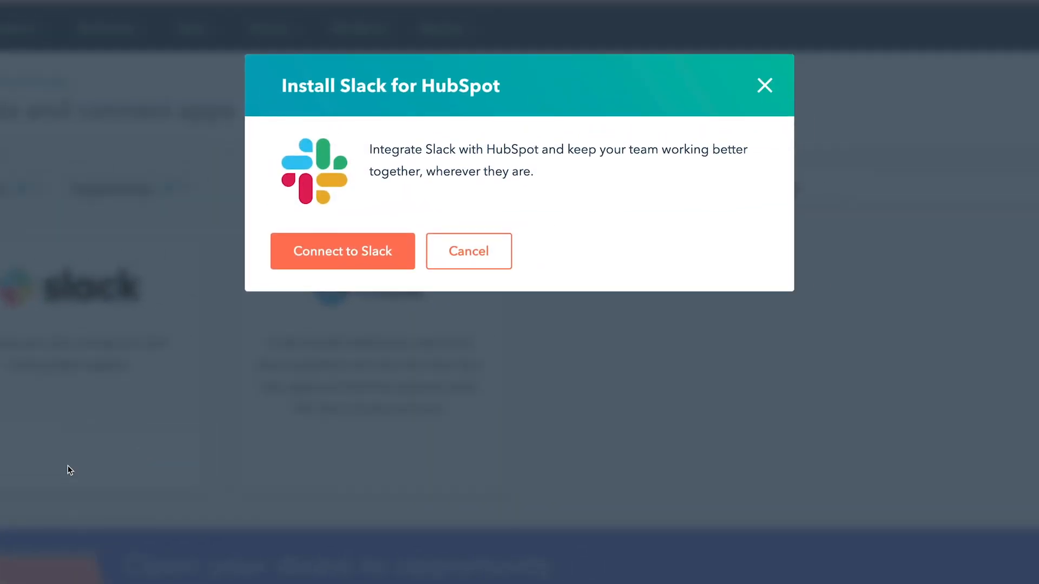
pyautogui.click(343, 251)
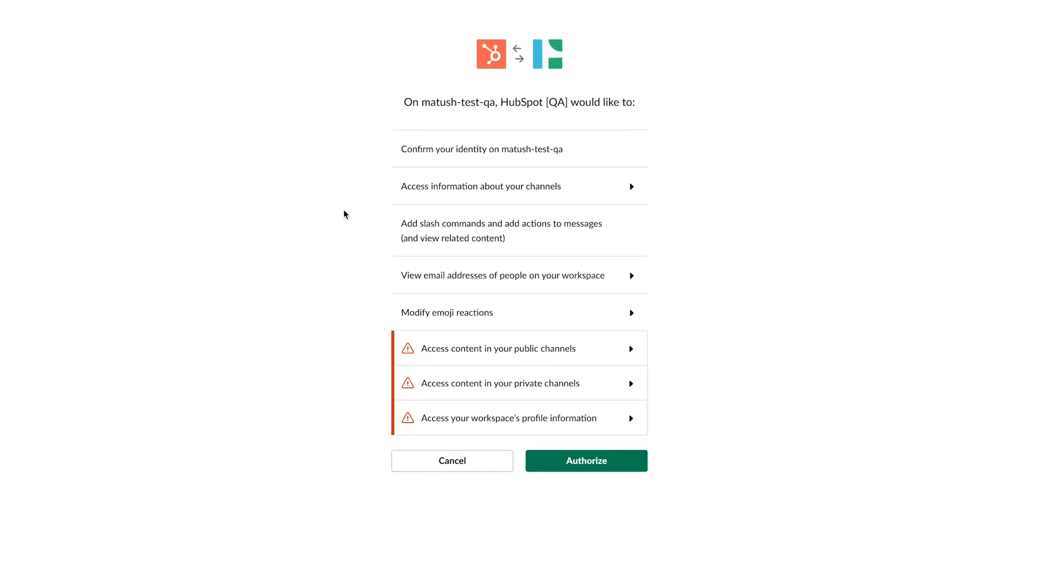
pyautogui.moveTo(505, 351)
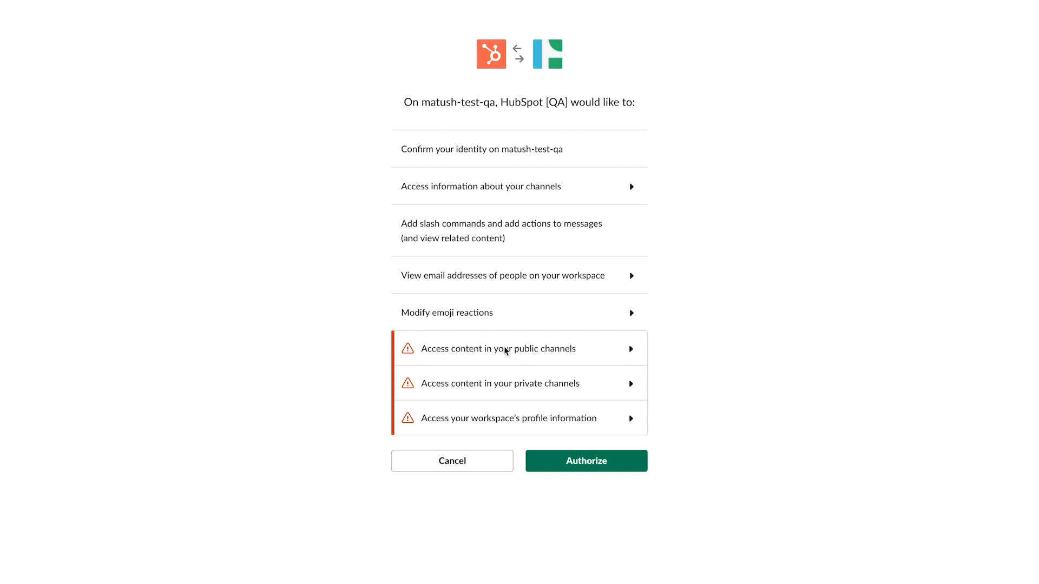
pyautogui.click(586, 461)
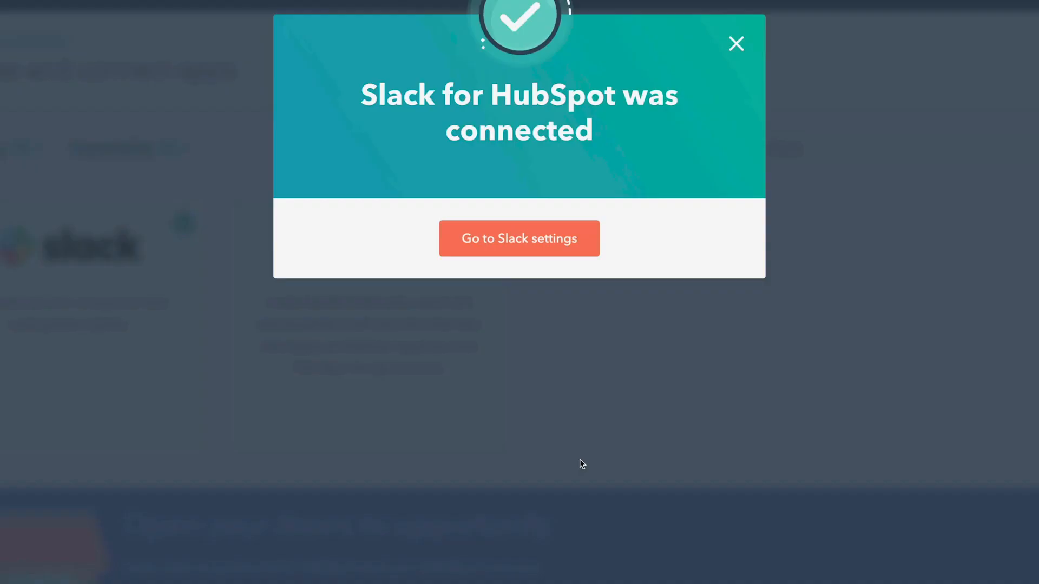